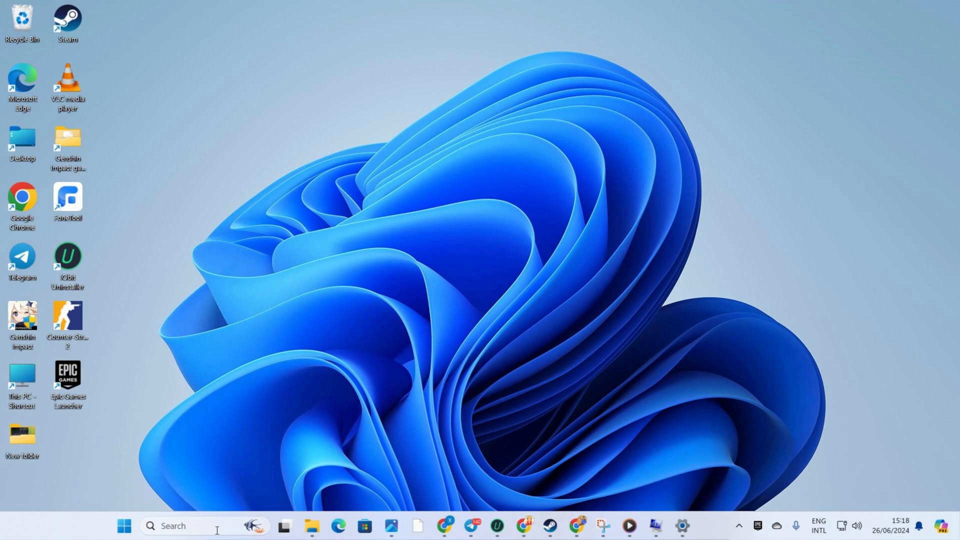
# - Search Start for 'po' and launch Windows PowerShell as administrator
pyautogui.write('po')
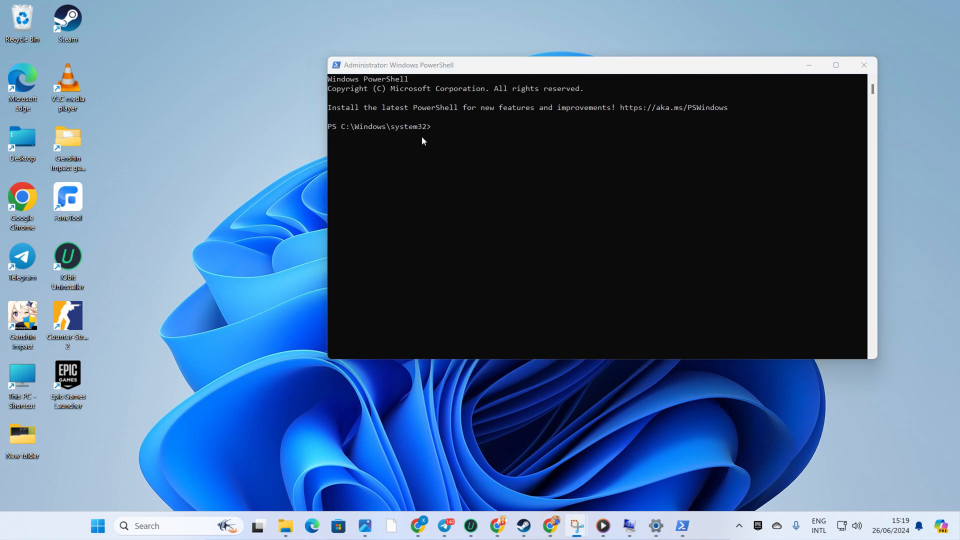
# - Run Get-AppxPackage Windows.ImmersiveControlPanel | Reset-AppxPackage to reset the Settings app
pyautogui.write('Get-AppxPackage Windows.ImmersiveControlPanel | Reset-AppxPackage')
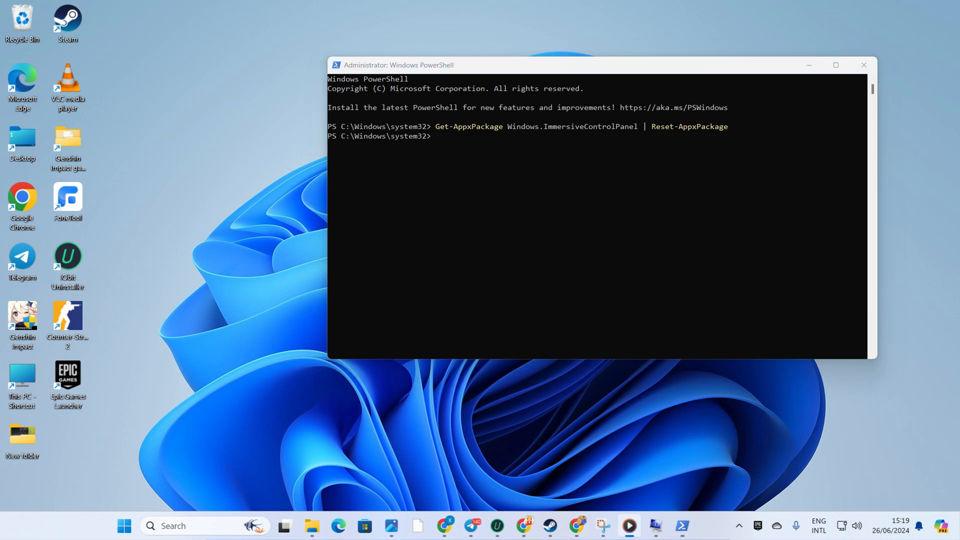
pyautogui.moveTo(597, 149)
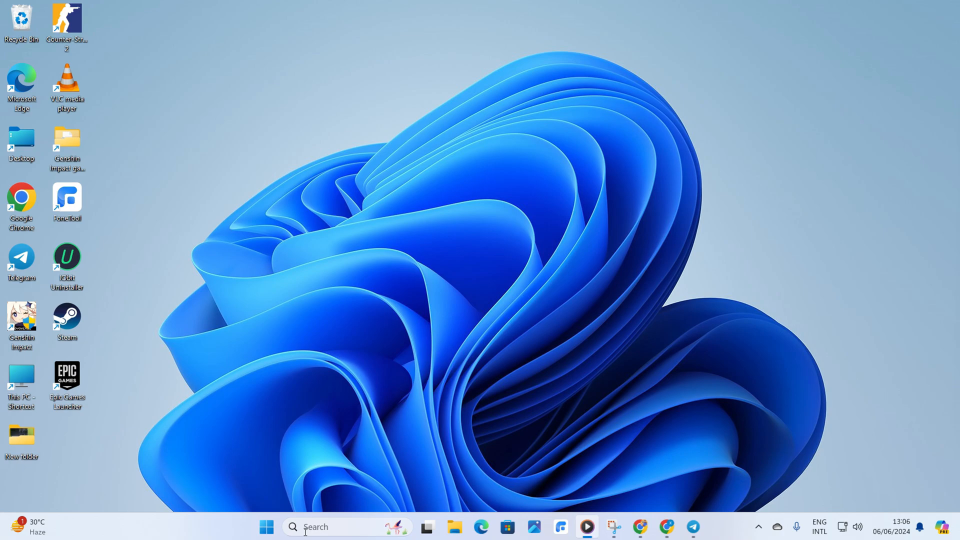
# - Search for cmd and launch Command Prompt as administrator, approving the UAC prompt
pyautogui.write('cmd')
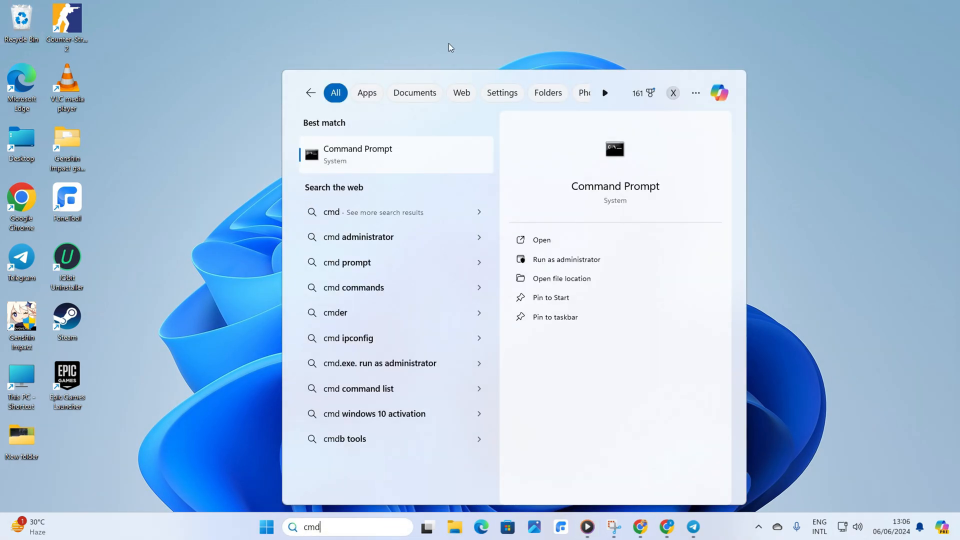
pyautogui.rightClick(357, 153)
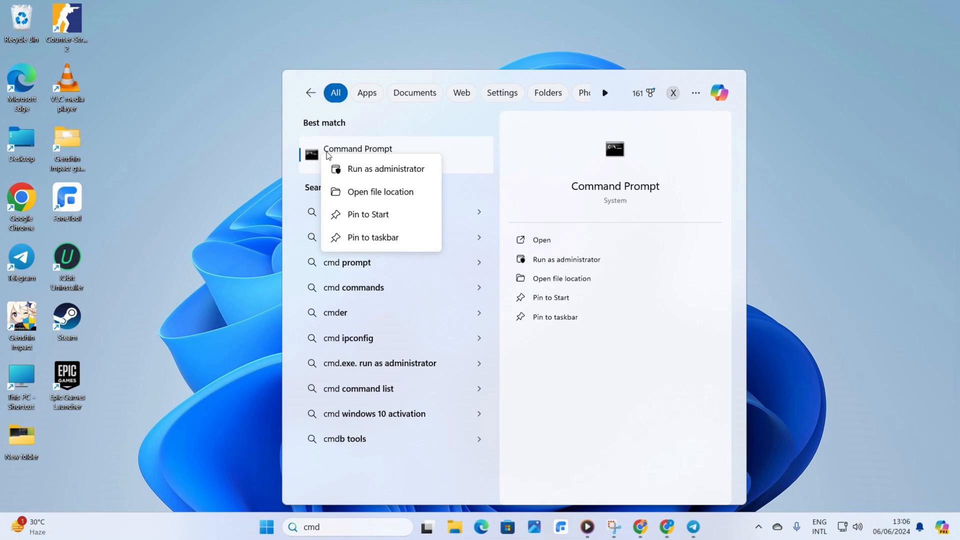
pyautogui.moveTo(386, 169)
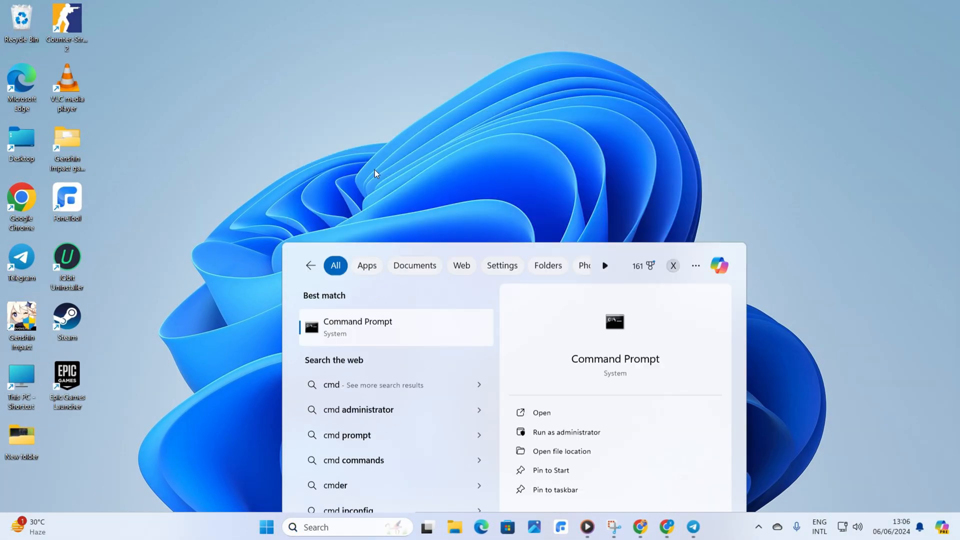
pyautogui.click(567, 432)
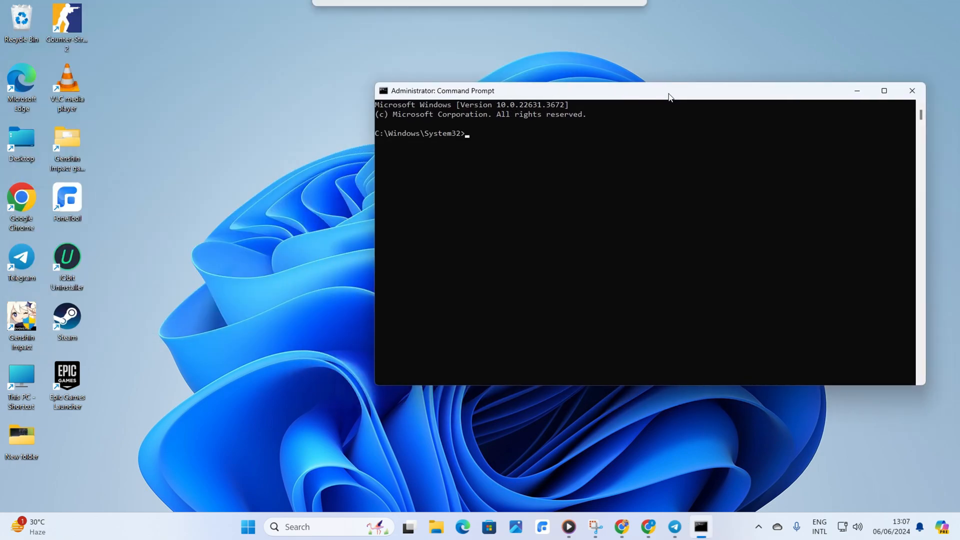
# - Run sfc /scannow, then DISM /Online /Cleanup-Image /ScanHealth and /RestoreHealth
pyautogui.write('sfc /scannow')
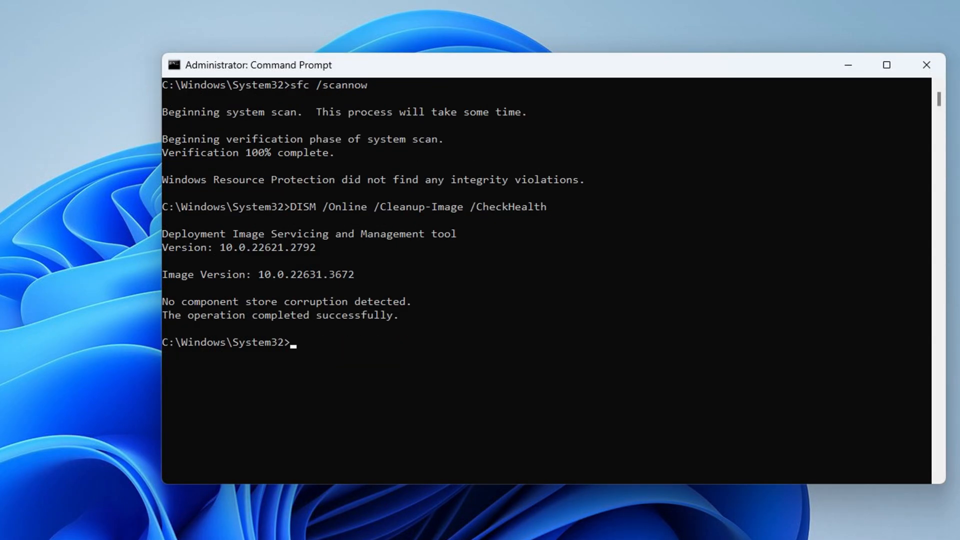
pyautogui.write('DISM /Online /Cleanup-Image /ScanHealth')
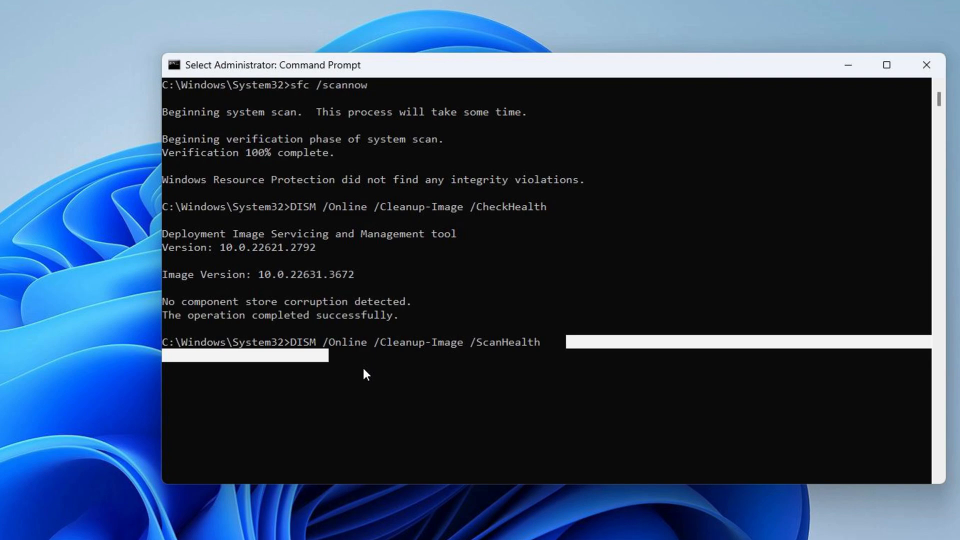
pyautogui.write('DISM /Online /Cleanup-Image /RestoreHealth')
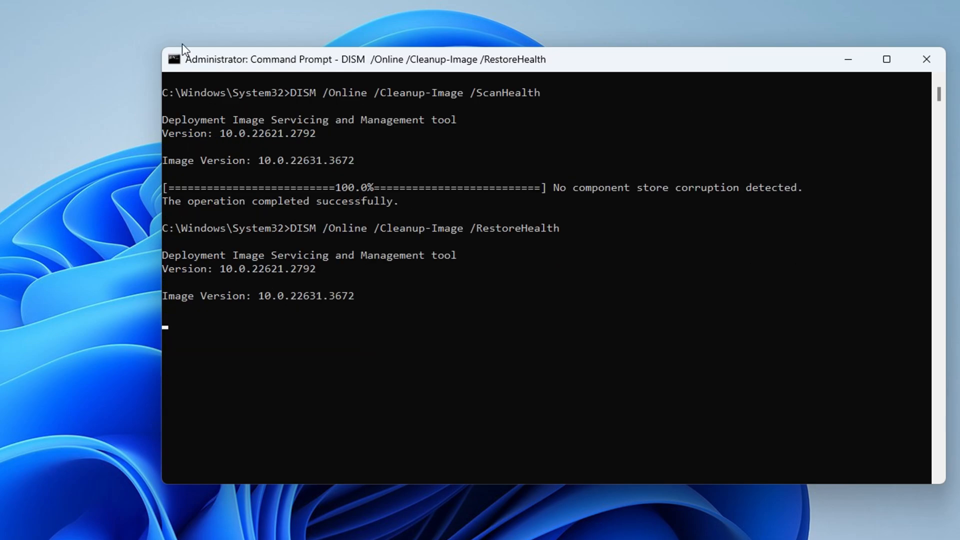
pyautogui.moveTo(226, 138)
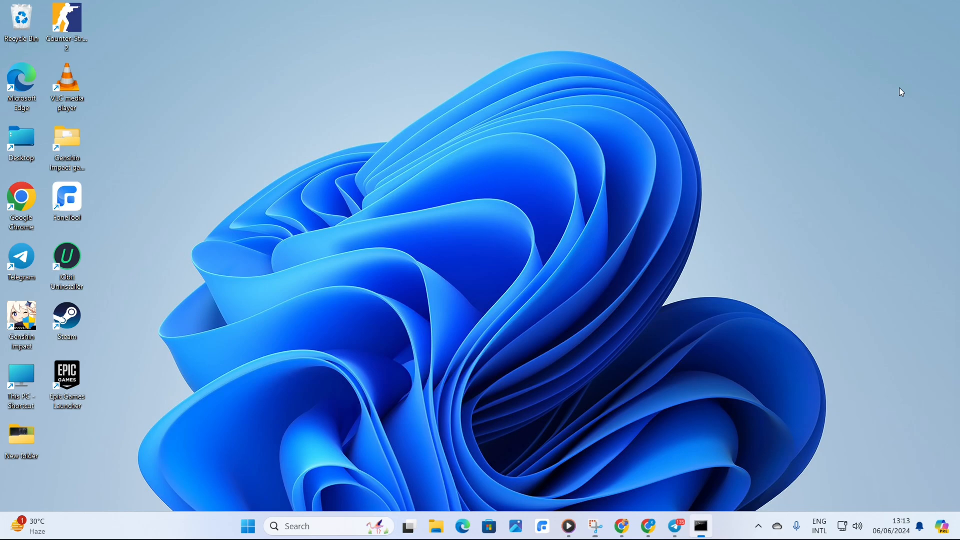
# - Search for 'edit' and launch Edit group policy from the results
pyautogui.click(248, 527)
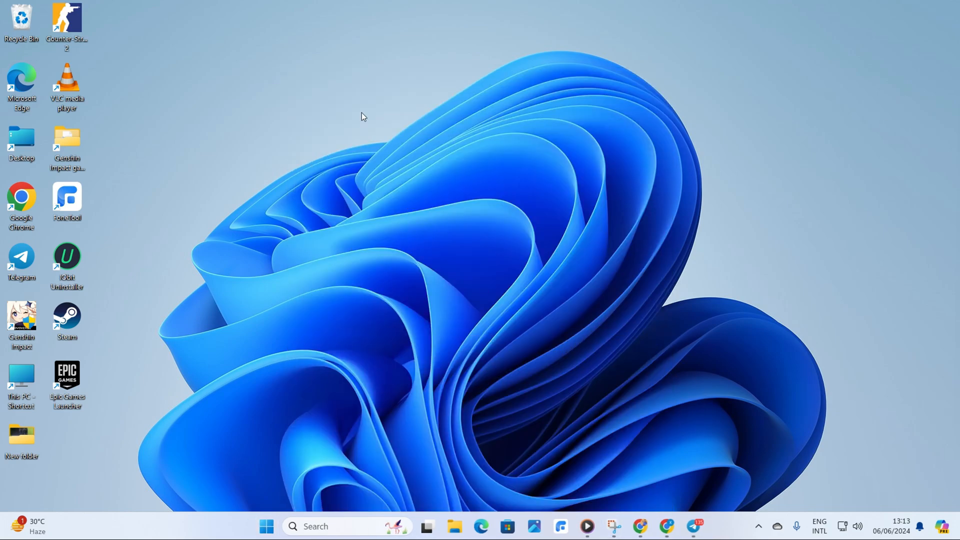
pyautogui.click(315, 527)
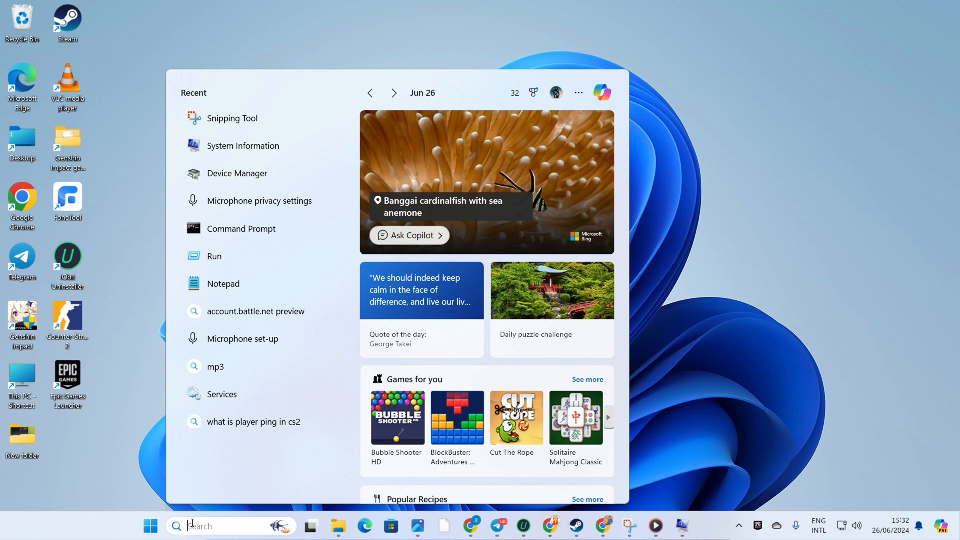
pyautogui.write('edit')
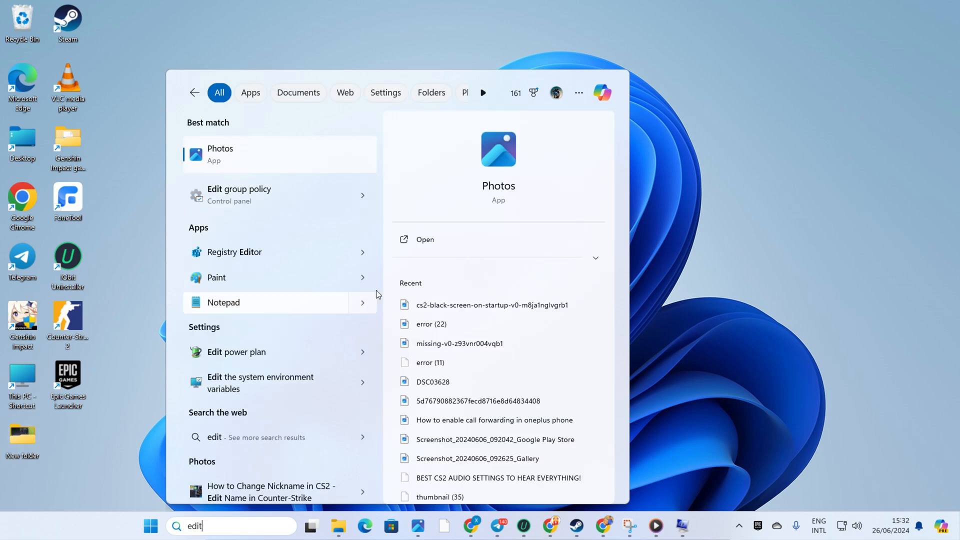
pyautogui.click(239, 195)
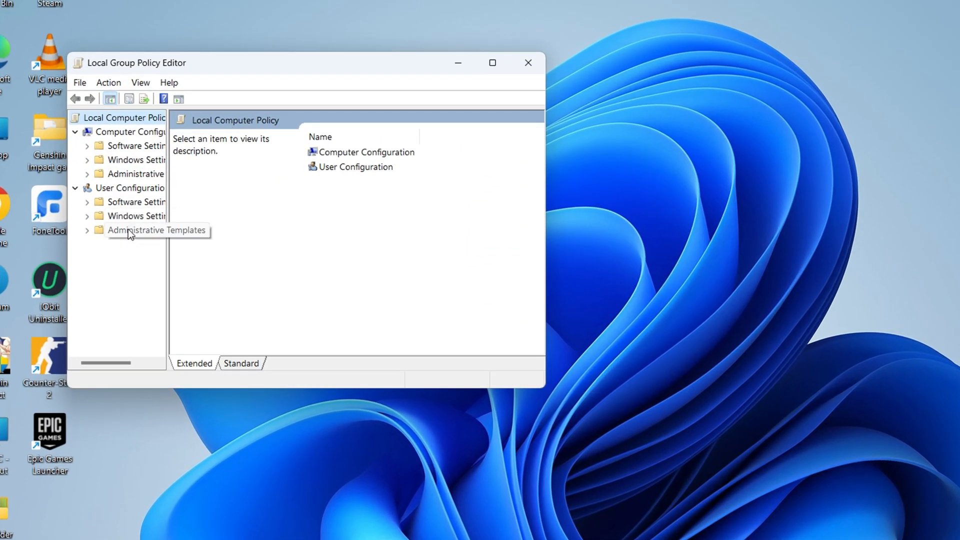
# - Expand User Configuration > Administrative Templates and review a Control Panel policy setting
pyautogui.click(156, 230)
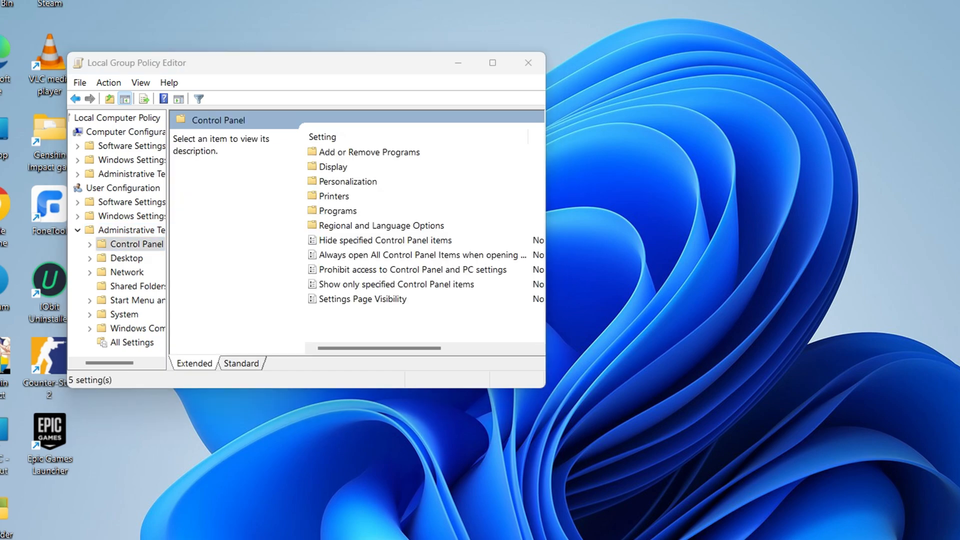
pyautogui.moveTo(391, 274)
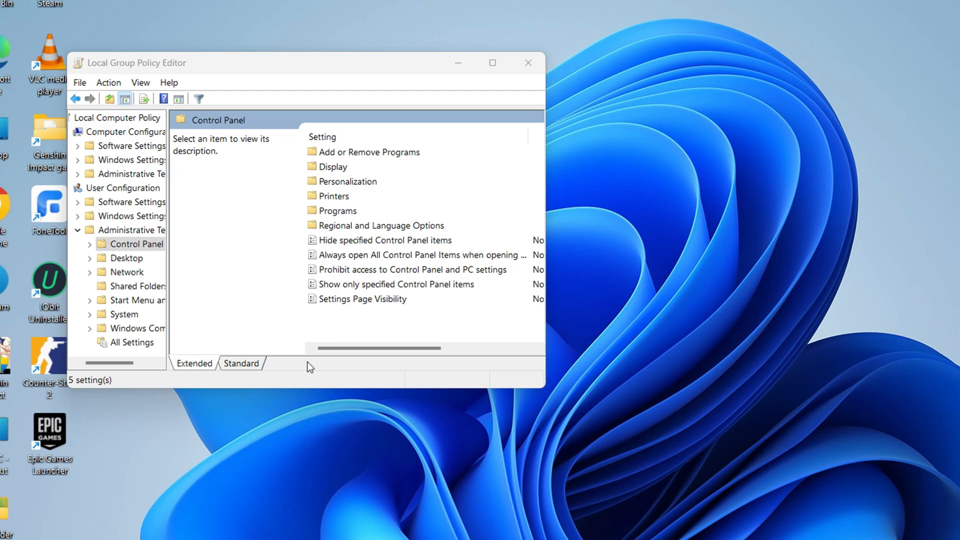
pyautogui.doubleClick(418, 270)
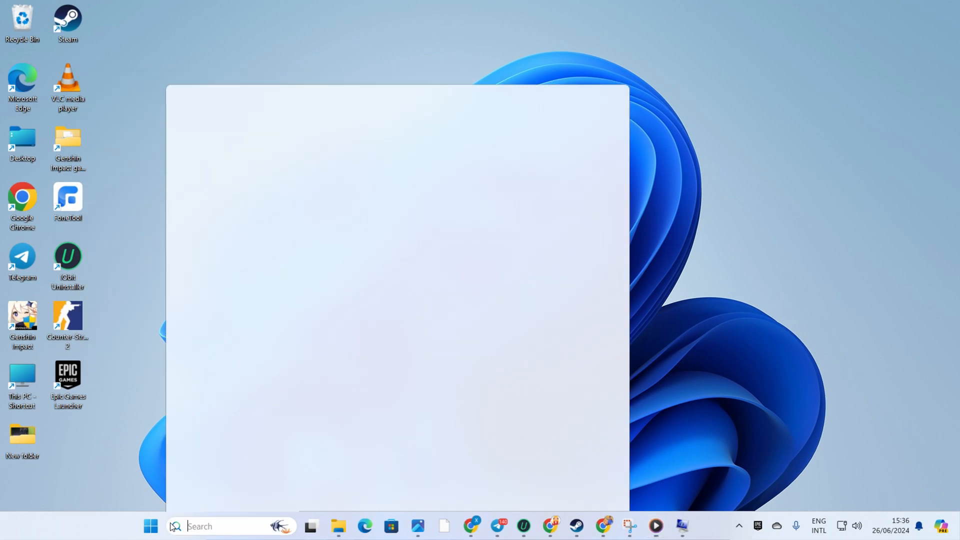
# - Show the Start menu power options listing Sleep, Shut down and Restart
pyautogui.click(629, 486)
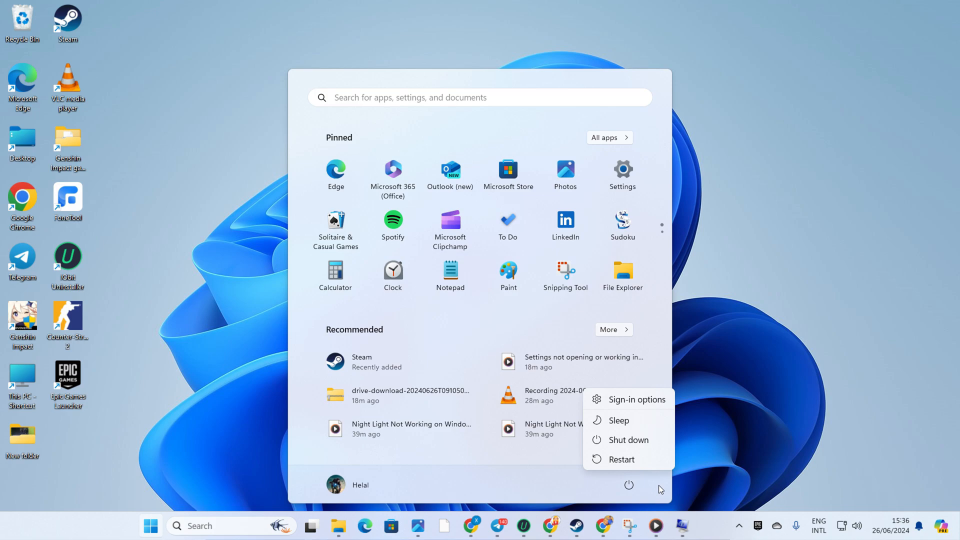